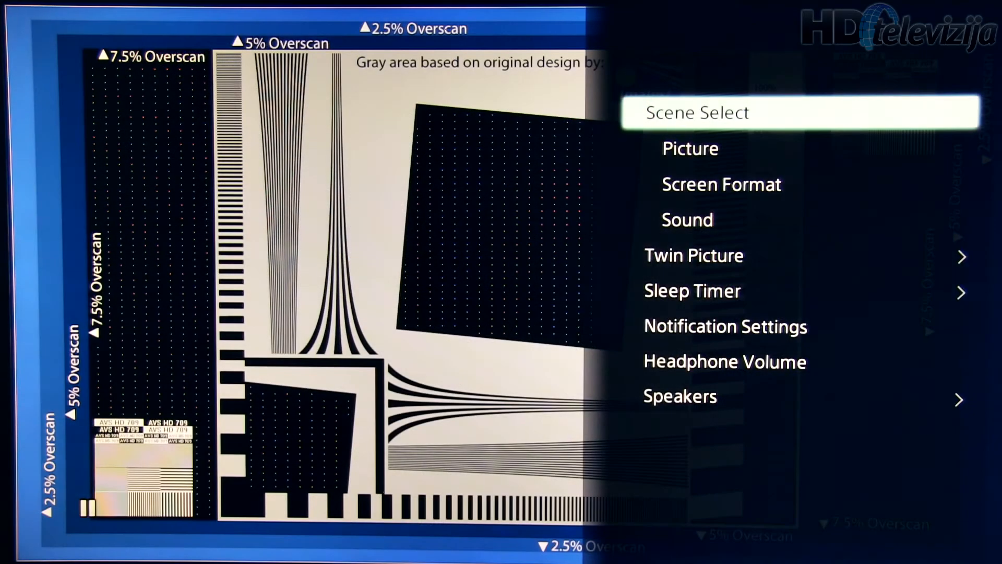
- Bring up Scene Select from the quick settings to choose the Cinema scene
left_click(696, 113)
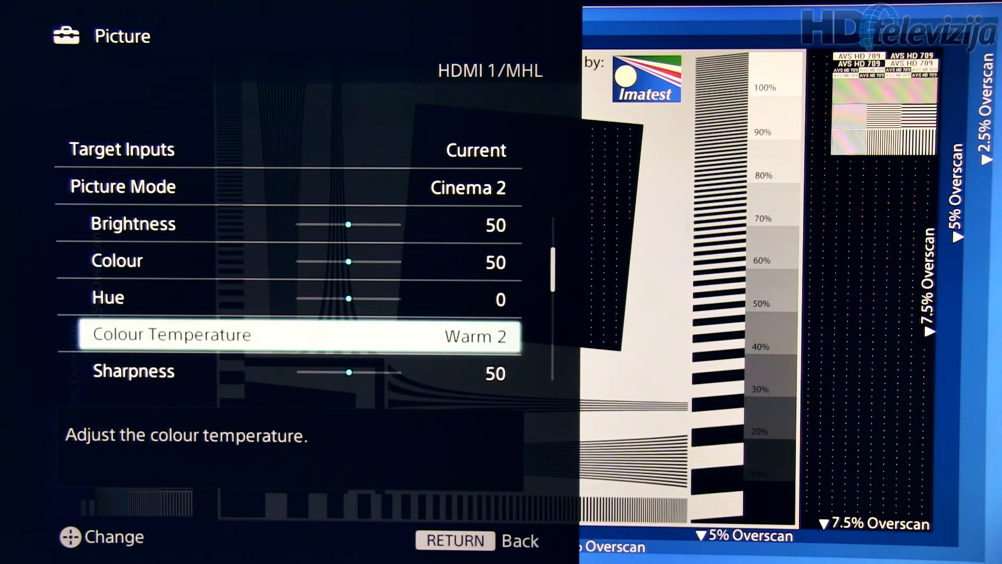
- Review the Picture list down to Smooth Gradation Low, Film Mode Auto and Advanced Settings
scroll("down", 3)
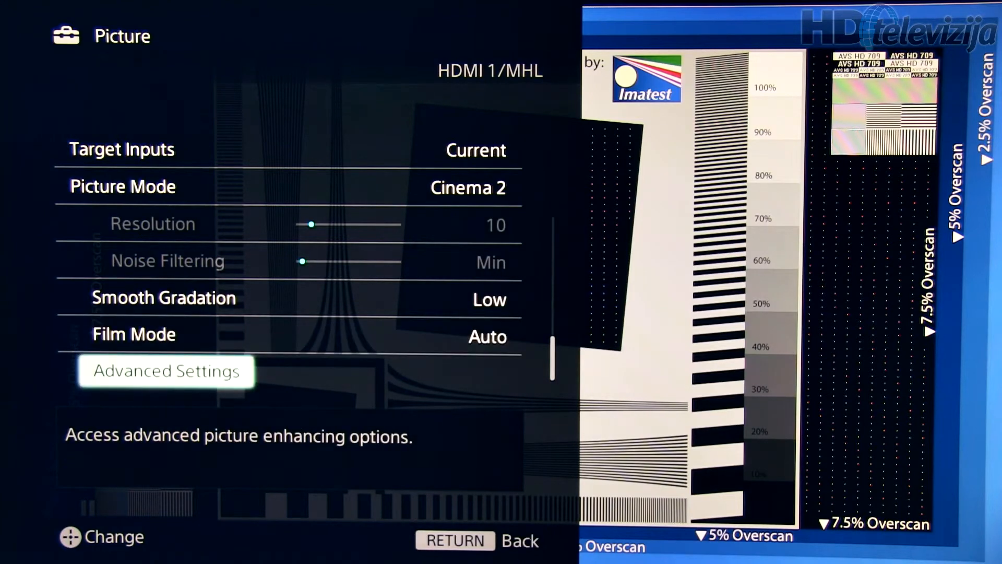
- Review Advanced Settings with Auto Light Limiter, Live Colour, enhancers and LED Motion Mode Off
left_click(165, 371)
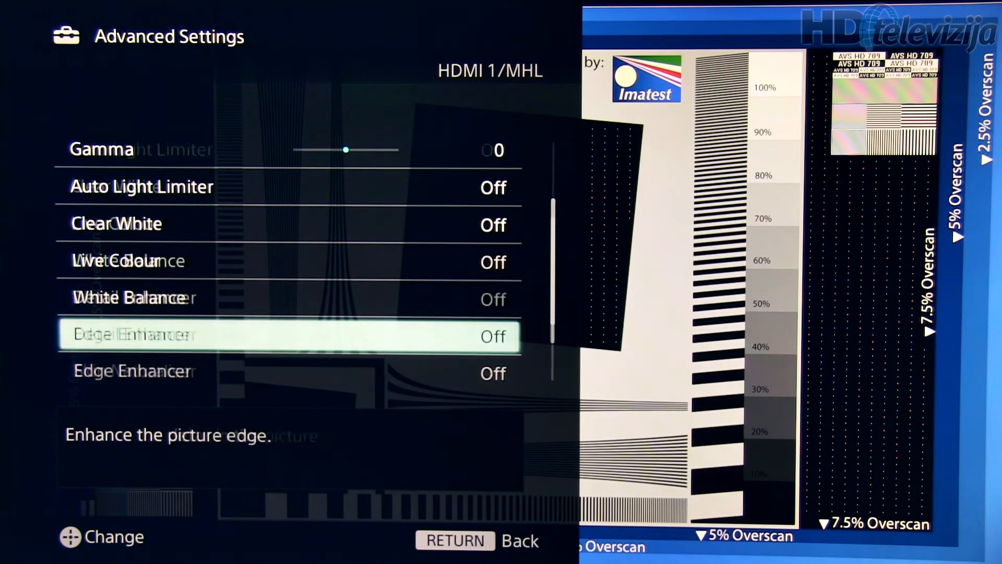
scroll("down", 3)
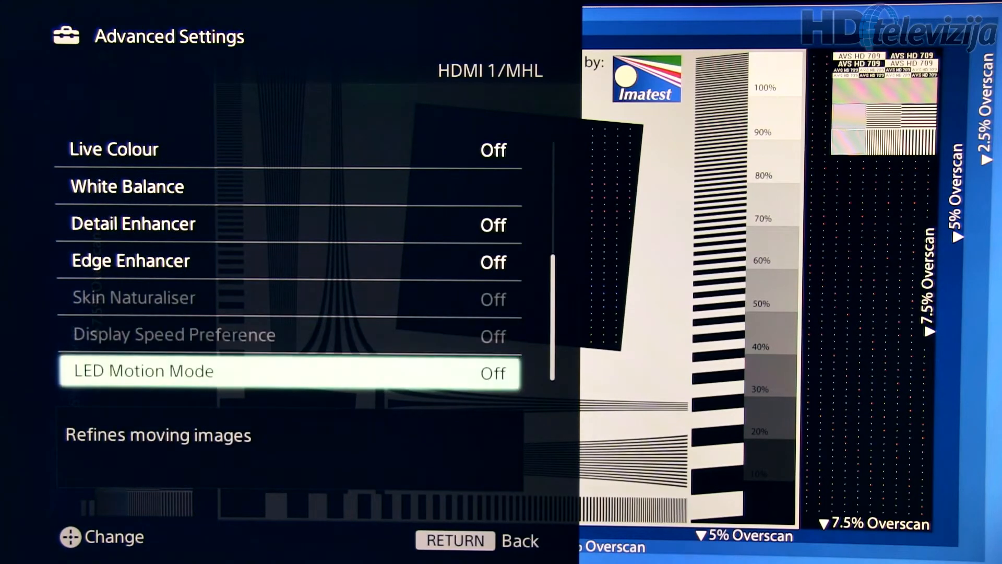